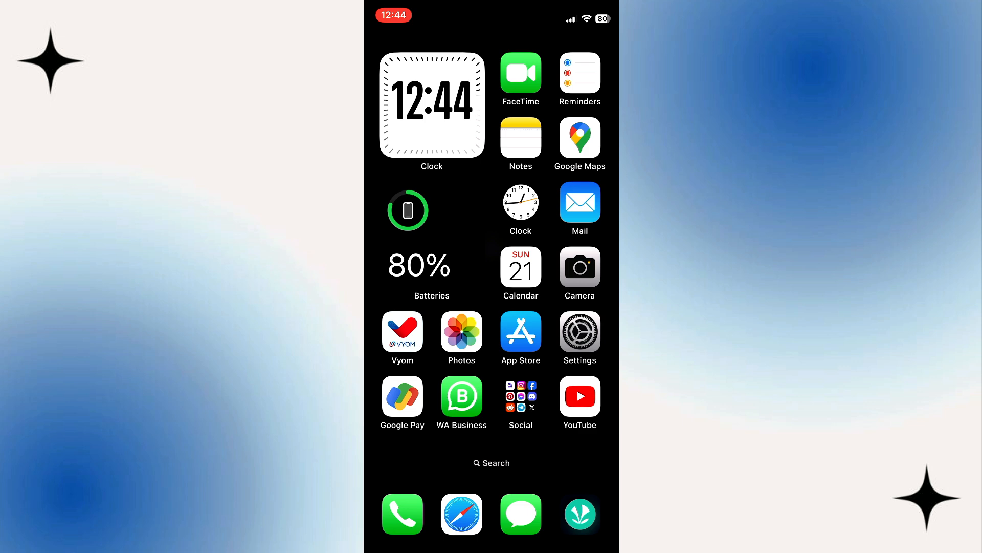
# - Launch Safari from the dock so the Google homepage appears
pyautogui.click(462, 514)
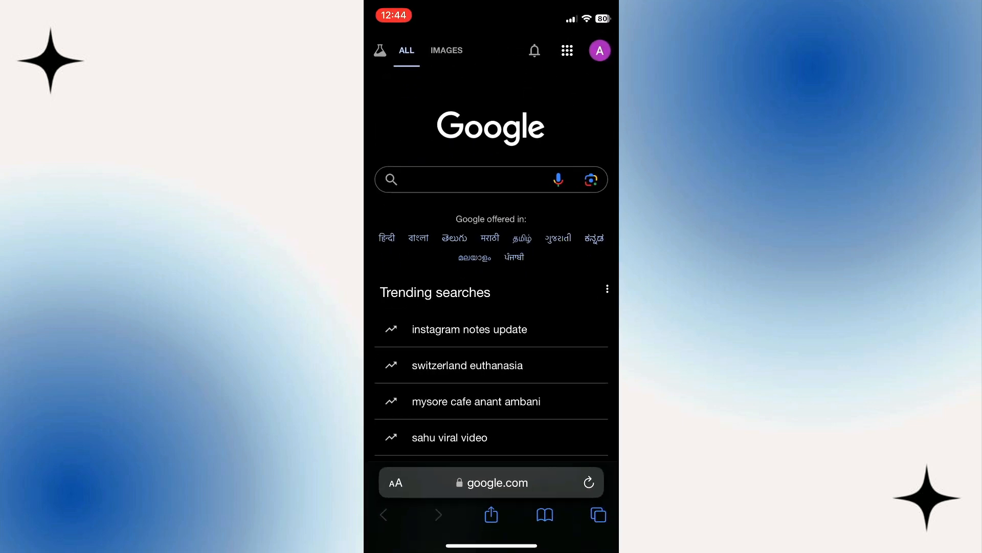
# - Search Google for 'telegram support' and go to the telegram.org support result
pyautogui.write('telegram support')
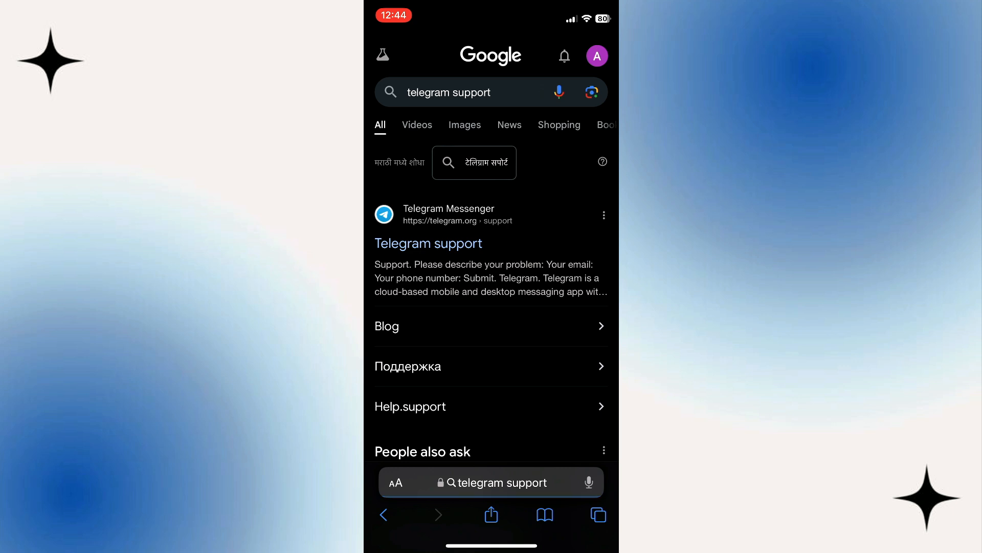
pyautogui.click(427, 243)
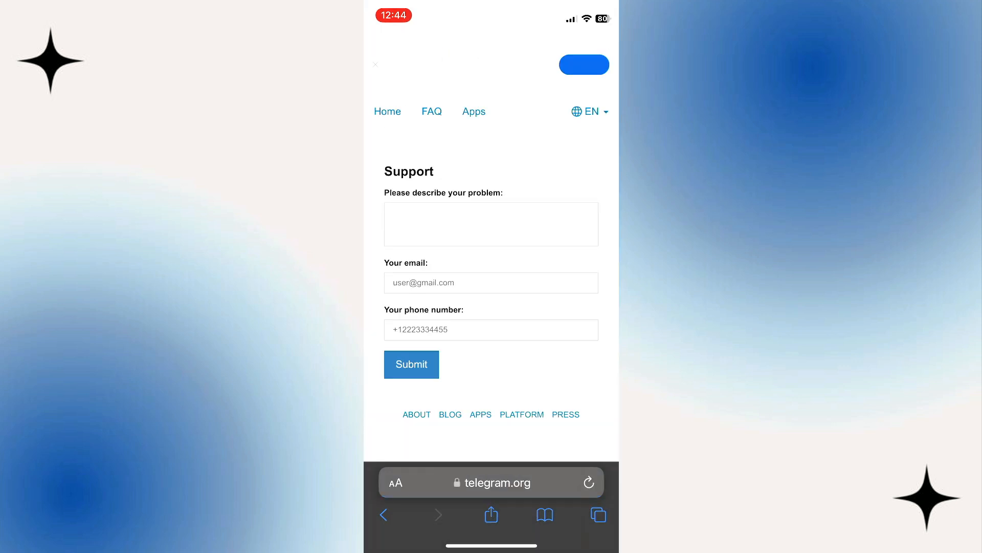
# - Begin the problem description with 'Hey Please Can'
pyautogui.click(491, 224)
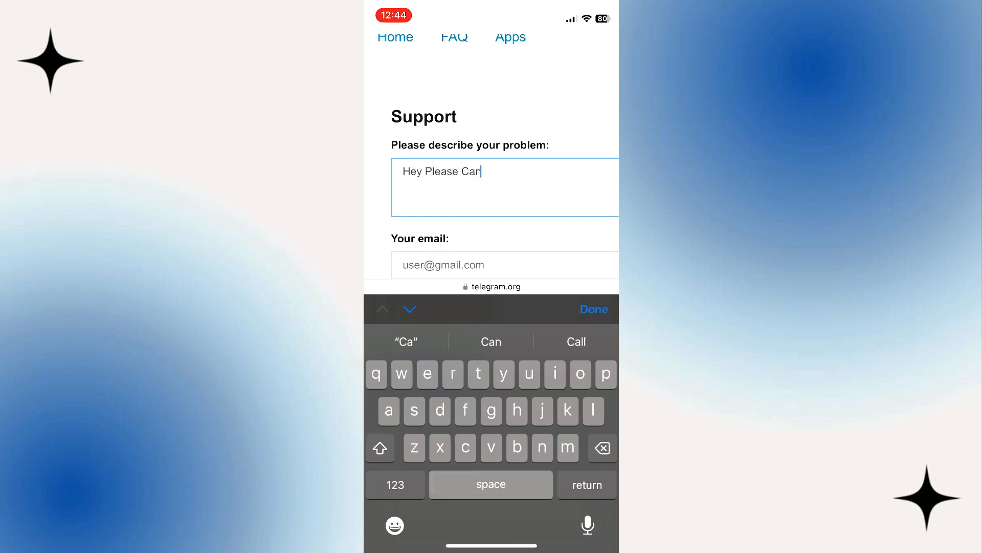
# - Continue the message with 'You Help Me Recover My Account' and 'My Details'
pyautogui.write('You')
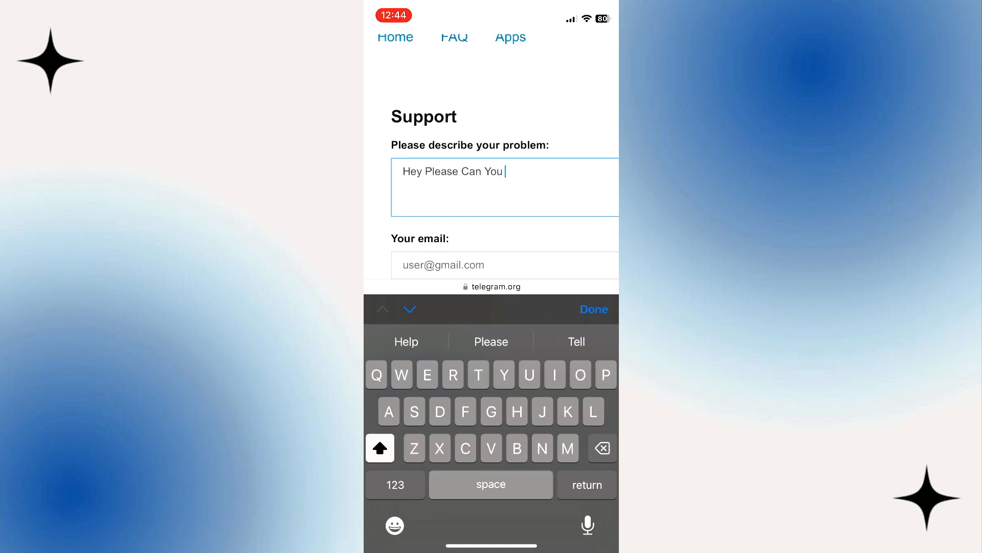
pyautogui.write('Help Me Recover My Account')
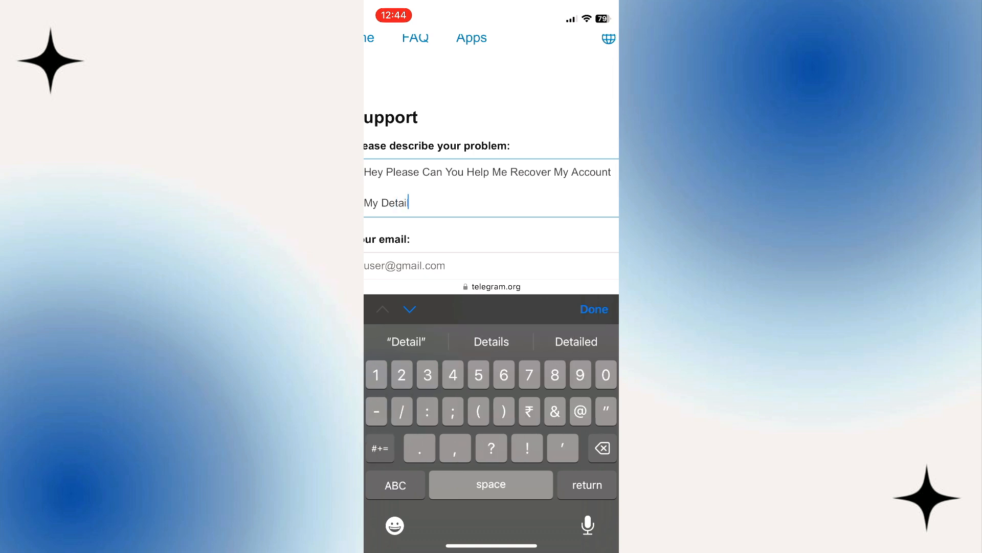
pyautogui.write('s')
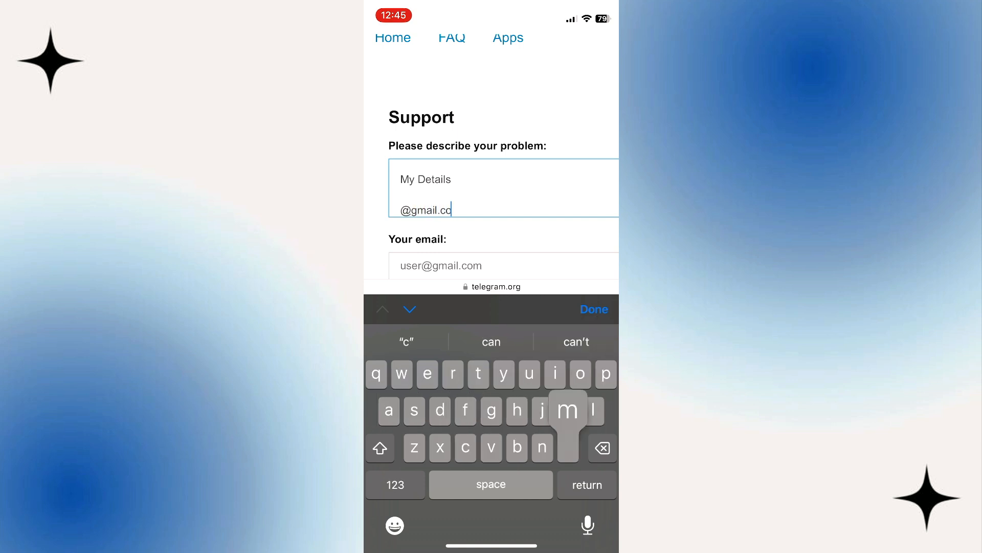
pyautogui.click(395, 484)
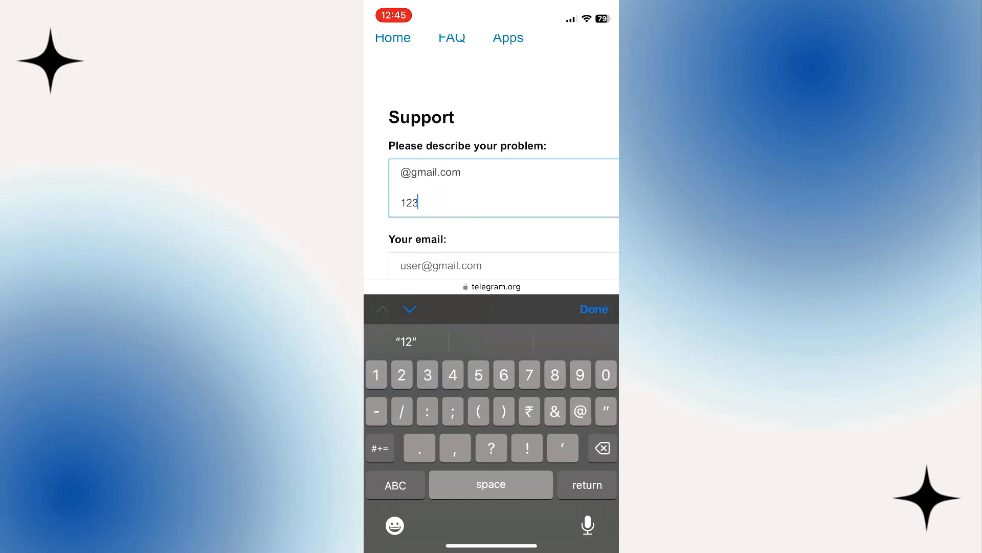
pyautogui.write('456789')
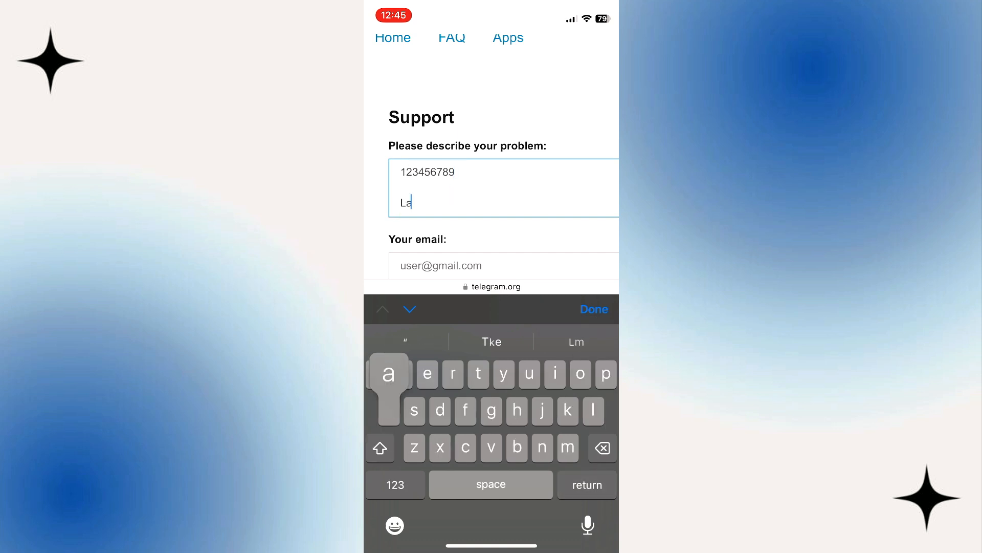
pyautogui.write('st Logged In')
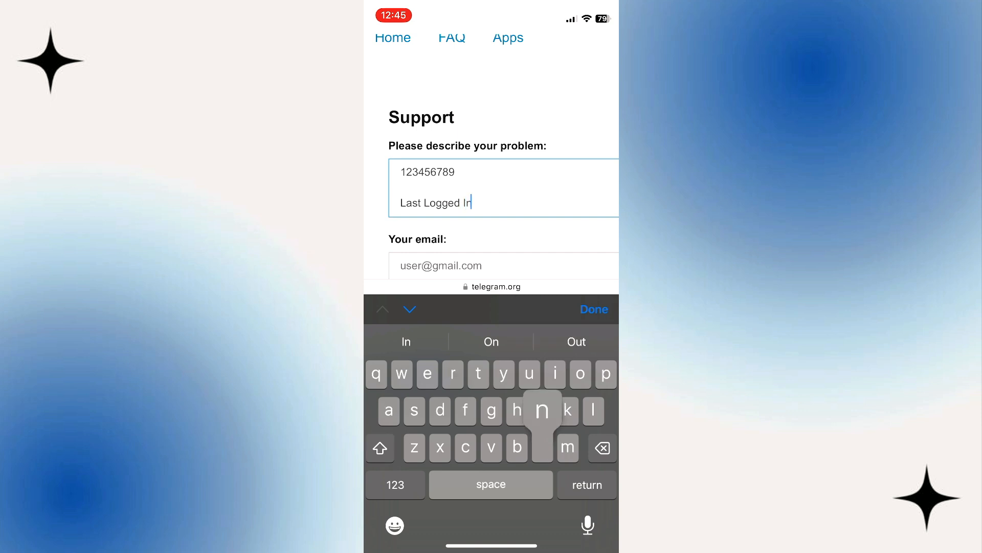
pyautogui.write('Location')
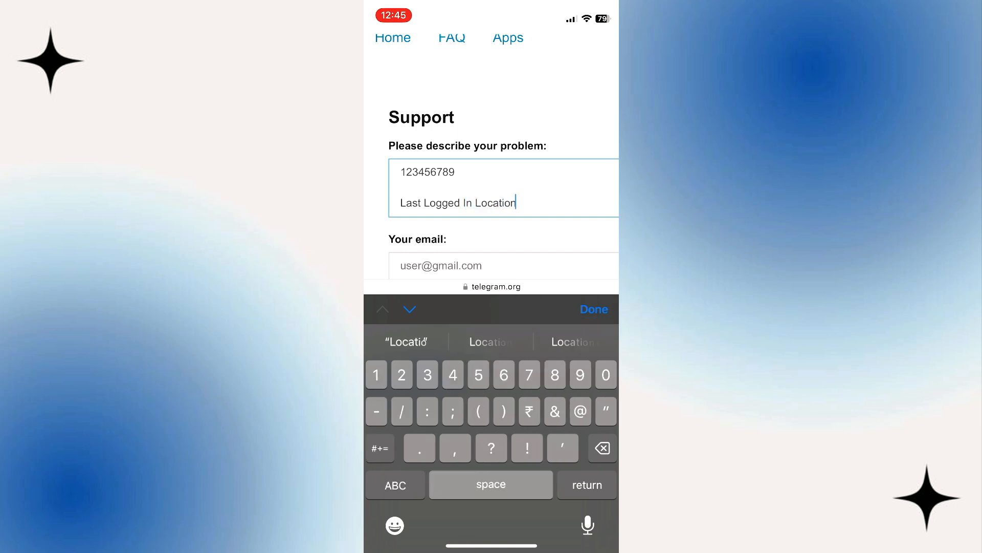